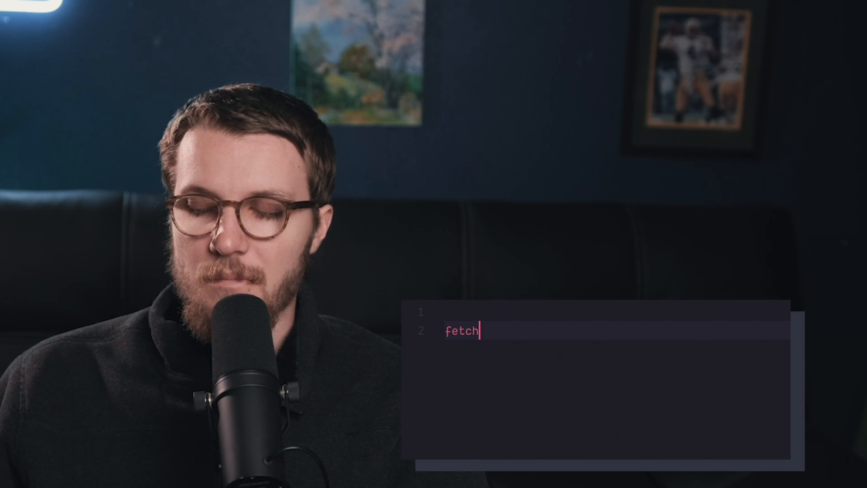
text(('https://google.com'))
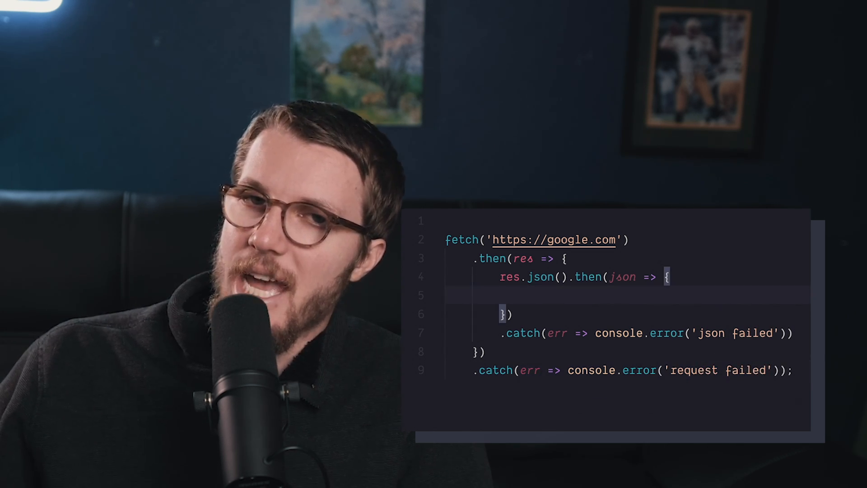
text(console.log('got json', json)l)
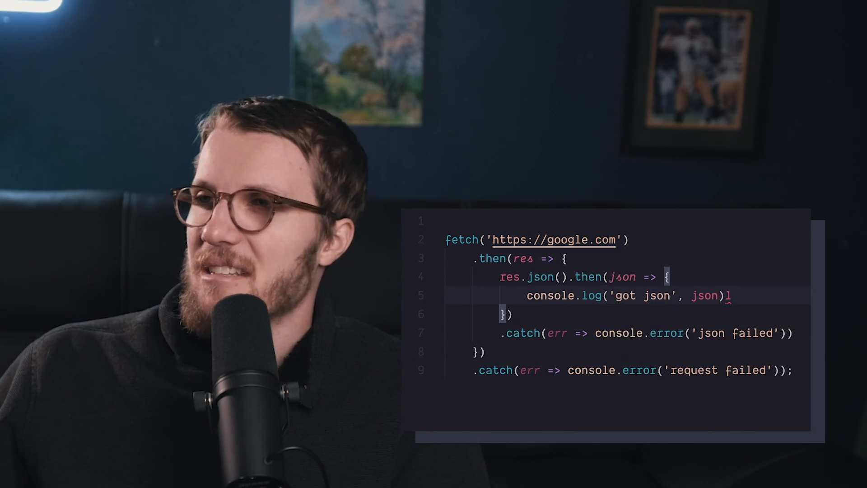
text(;)
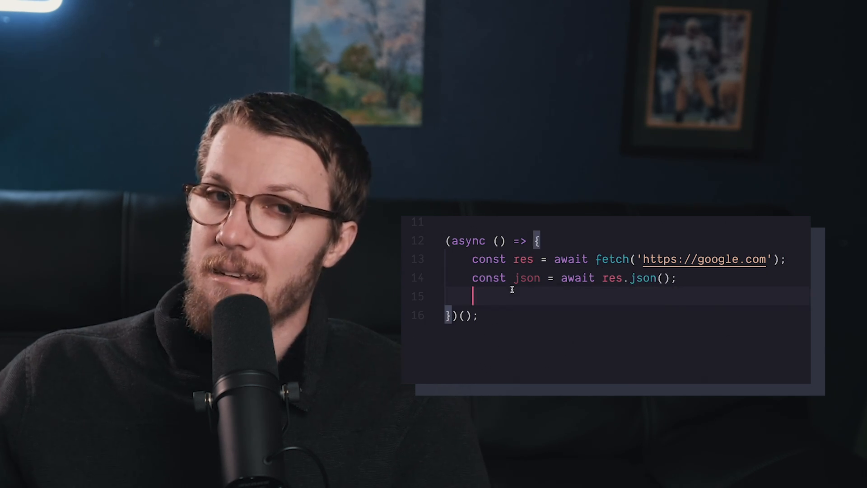
text(console.log('got json', json);)
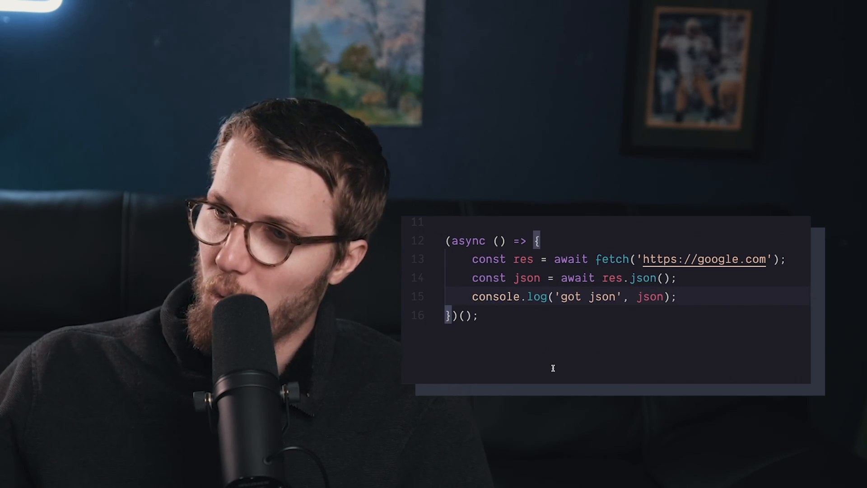